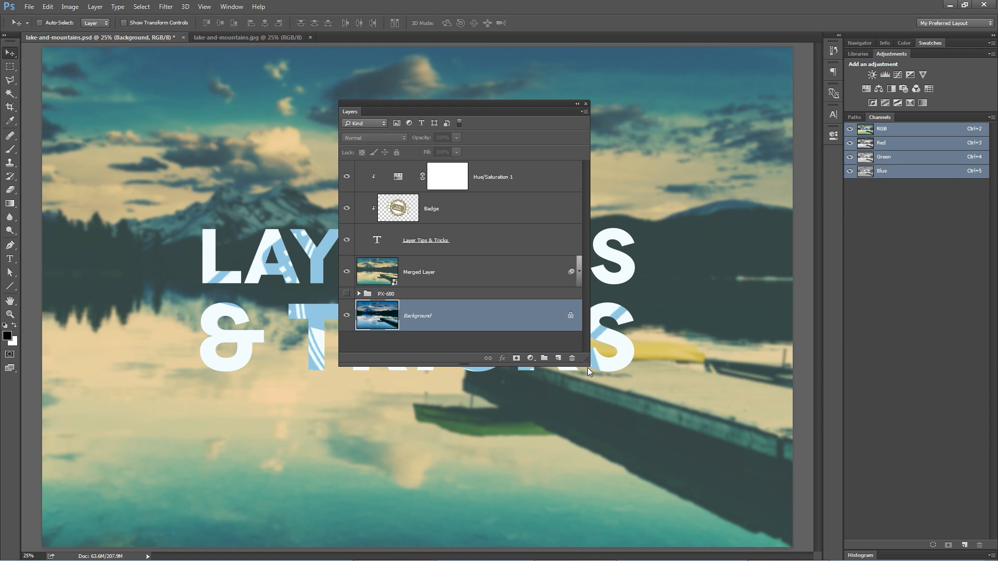
mouse_move(564, 343)
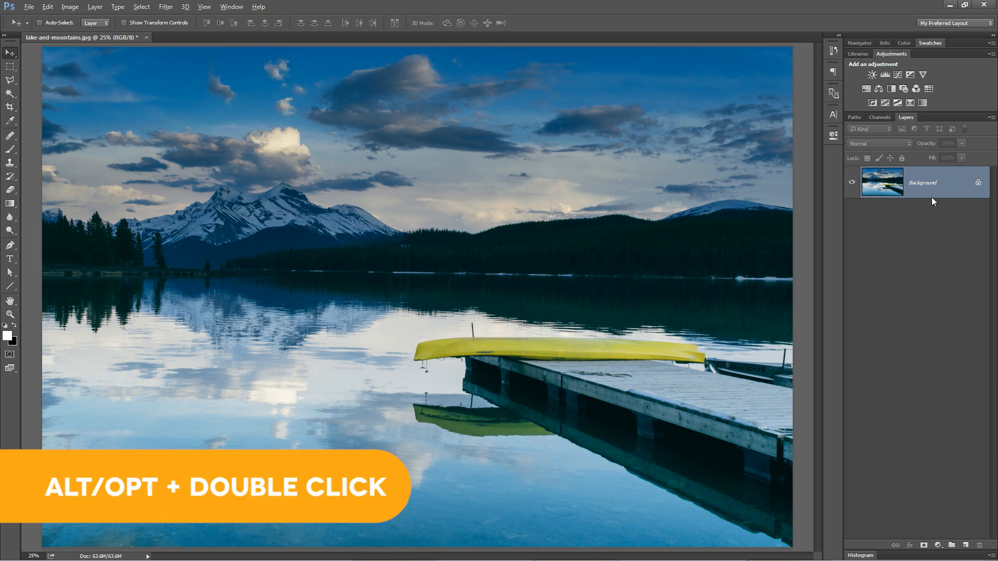
Convert the locked Background into Layer 0 and add a blank Layer 1 above it.
double_click(922, 183)
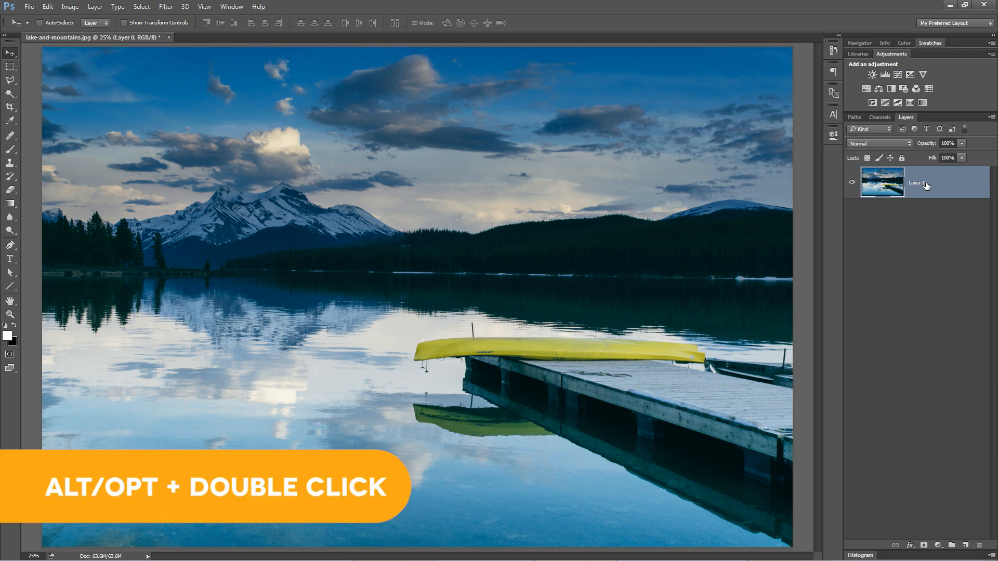
double_click(926, 182)
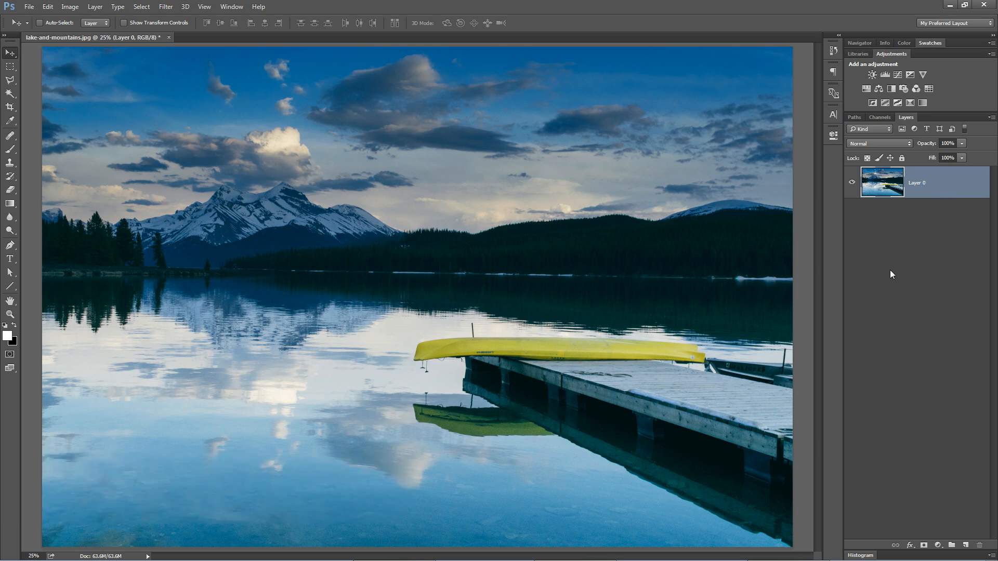
mouse_move(894, 286)
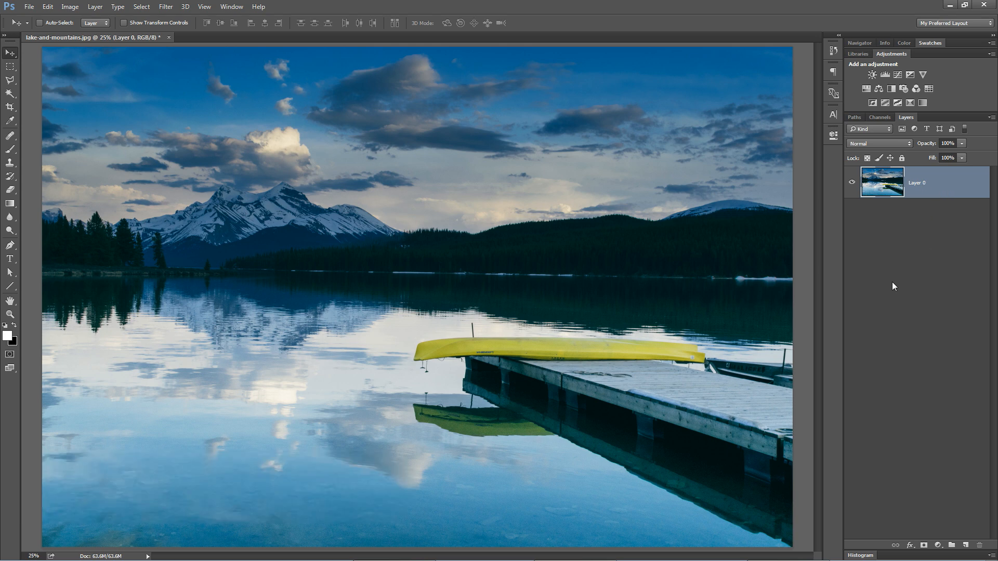
key("ctrl+shift+alt+n")
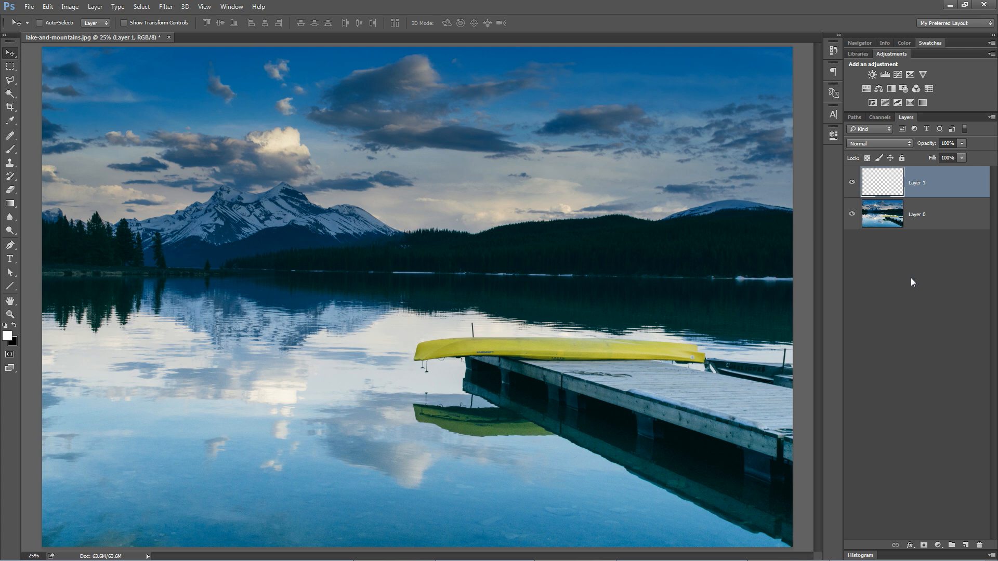
mouse_move(881, 297)
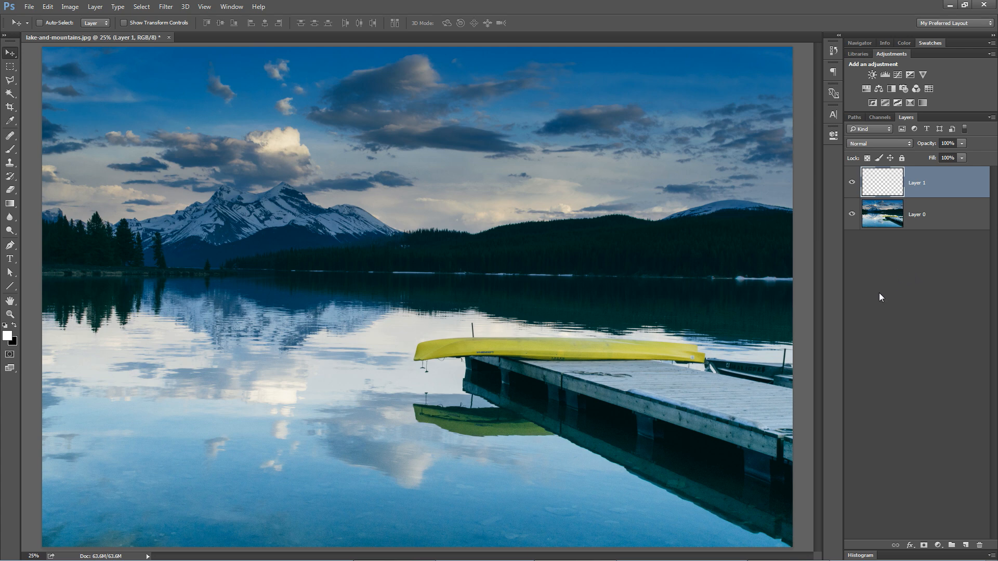
Brush a white handwritten 'Hello!' on Layer 1 and duplicate it with Ctrl+J.
left_click_drag(311, 167, 200, 381)
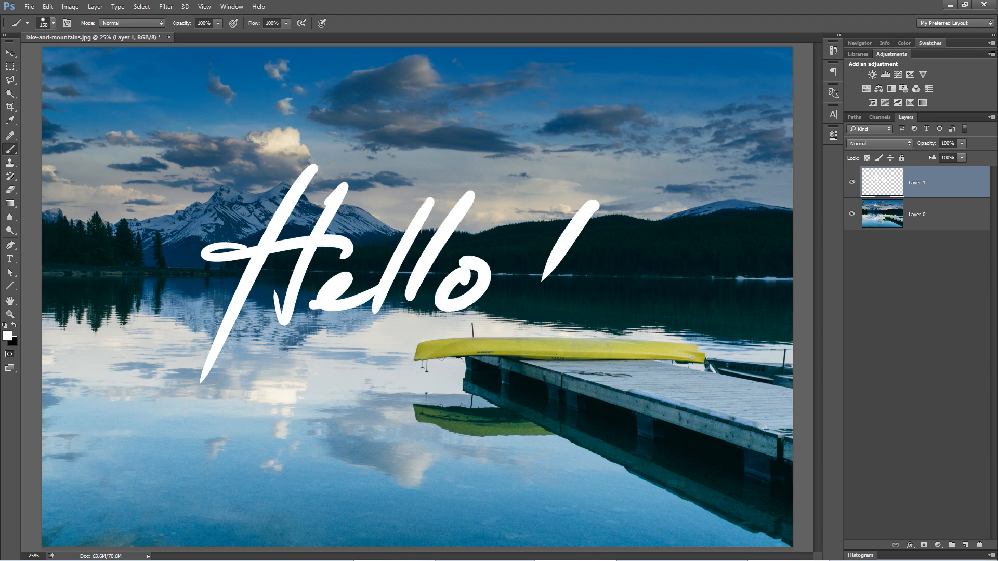
left_click(506, 346)
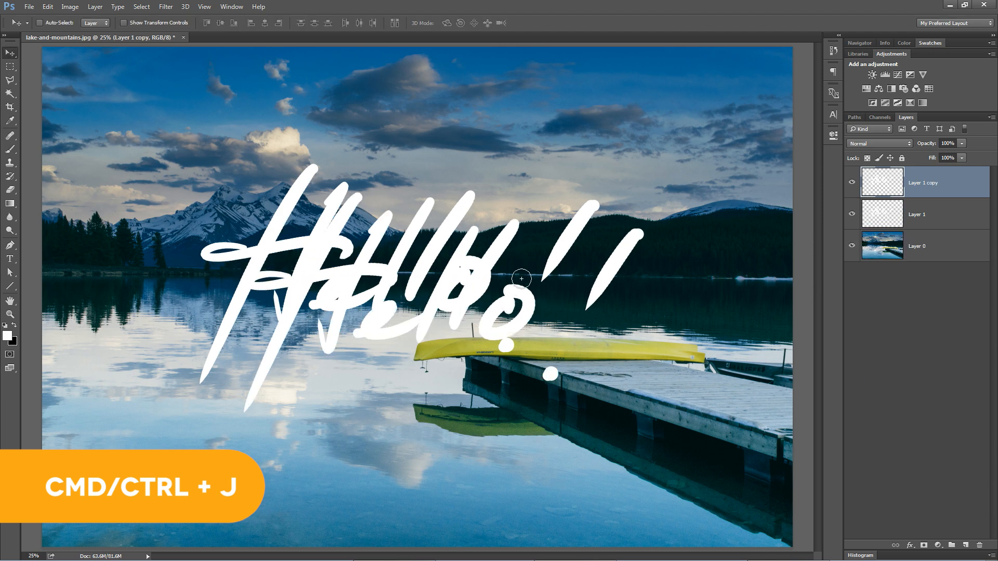
key("ctrl+j")
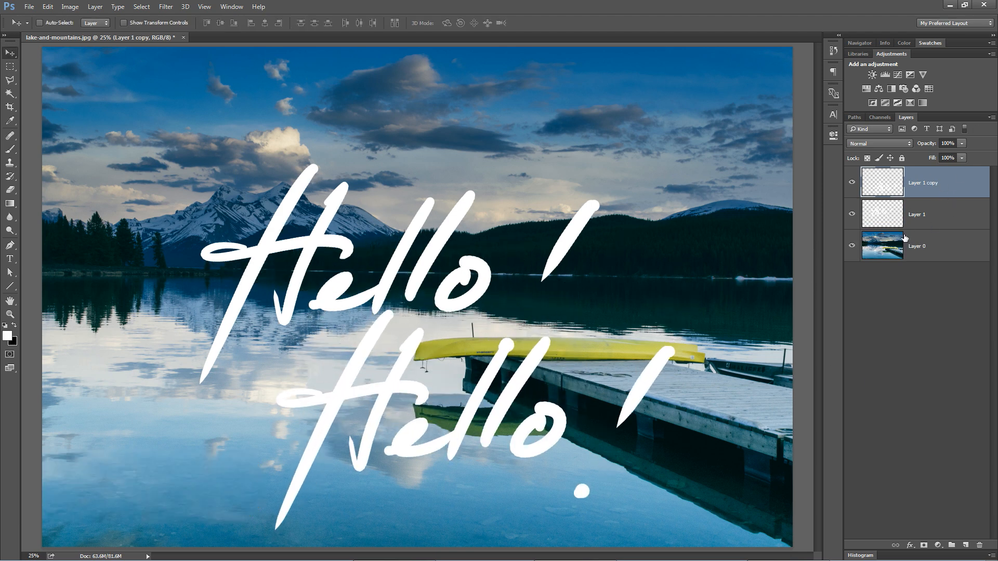
mouse_move(924, 223)
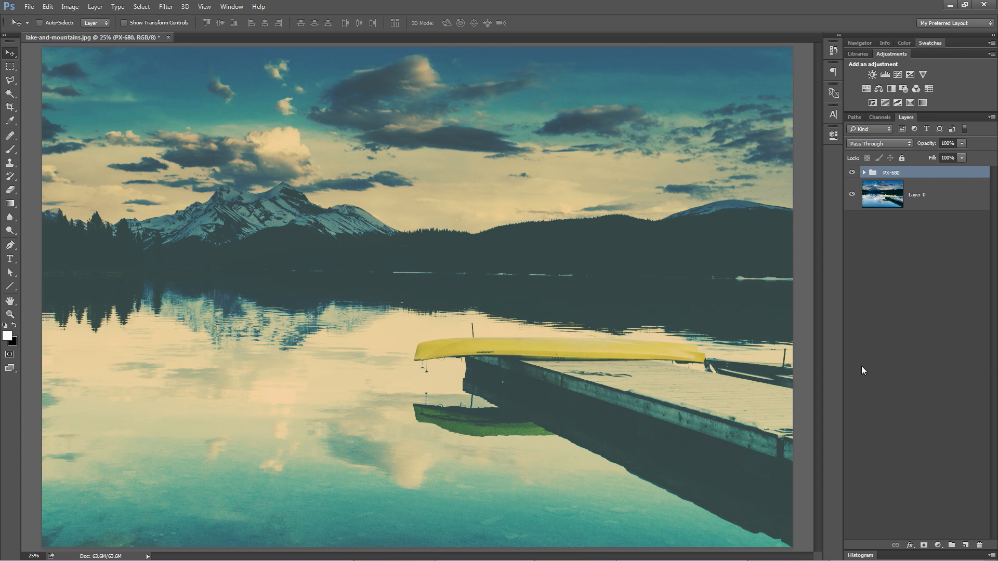
mouse_move(863, 213)
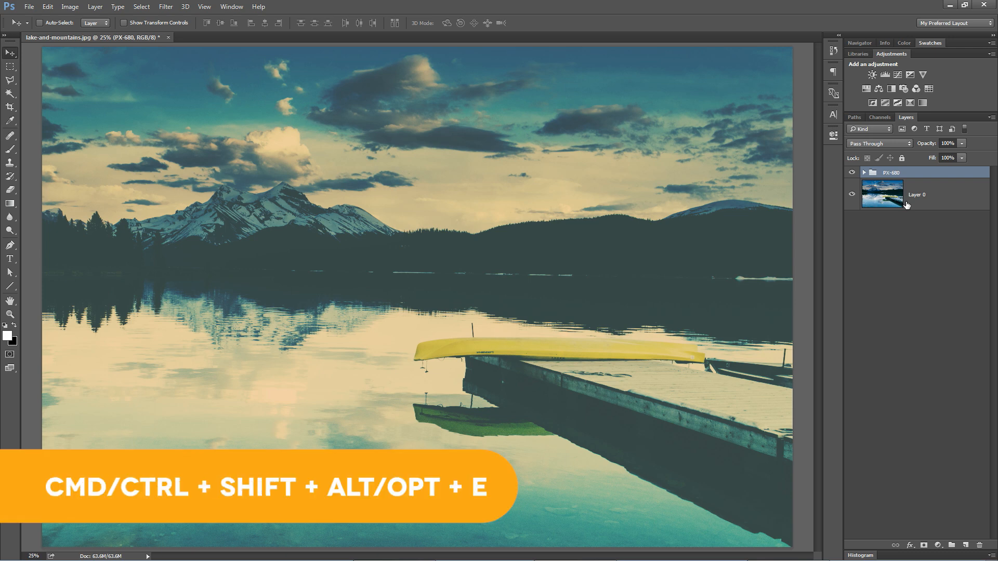
Stamp all visible layers into one merged layer with Ctrl+Shift+Alt+E.
key("ctrl+shift+alt+e")
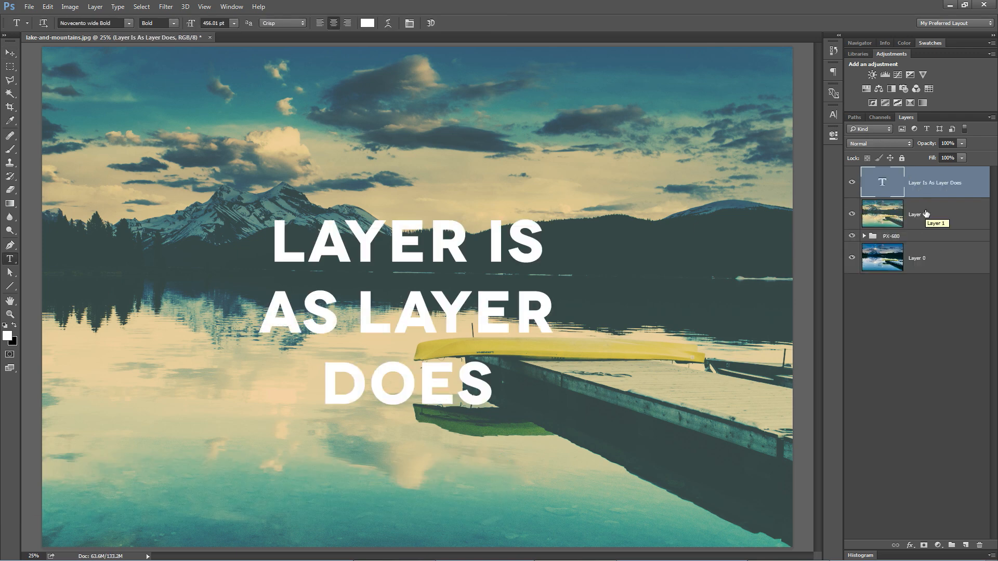
mouse_move(965, 214)
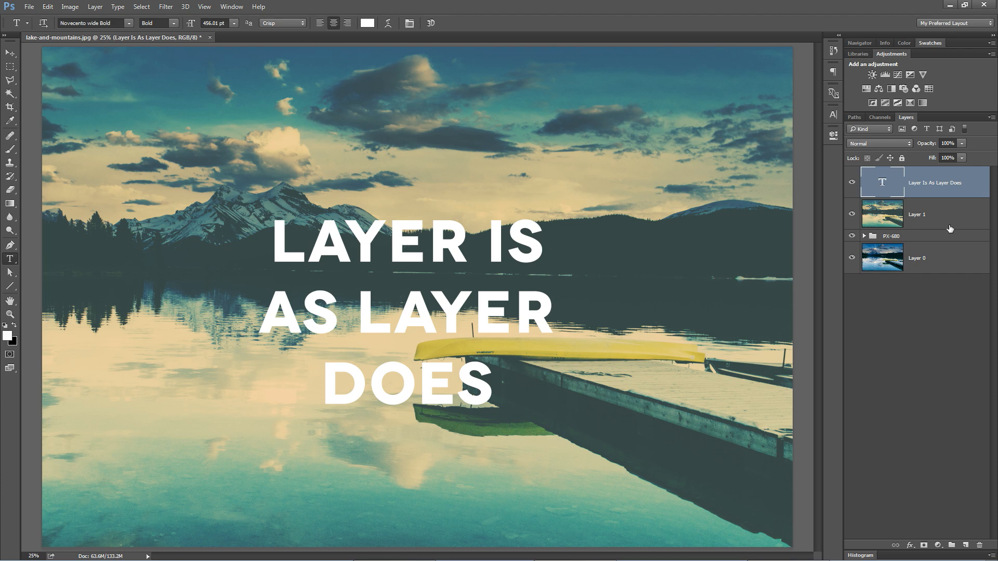
mouse_move(889, 218)
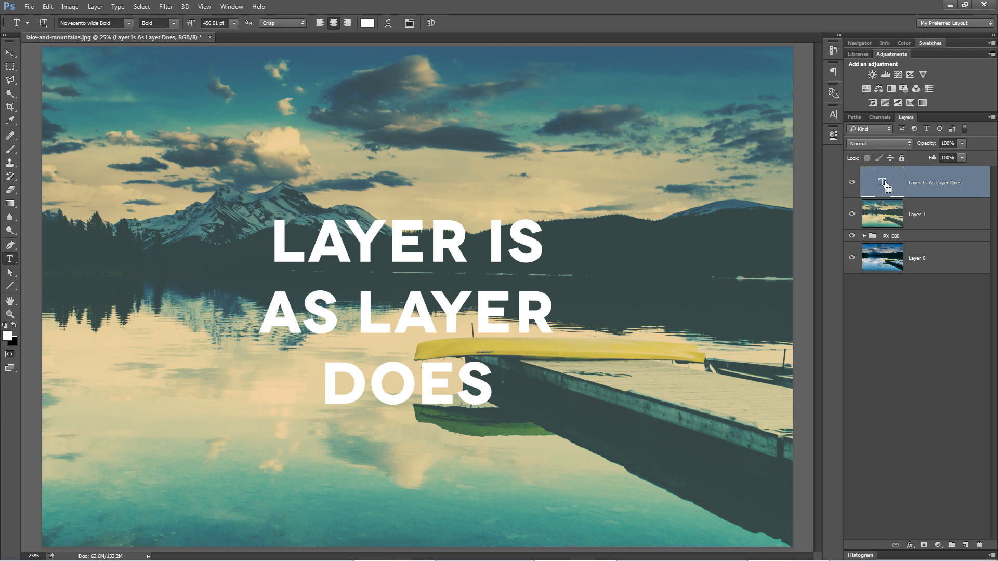
left_click(883, 181)
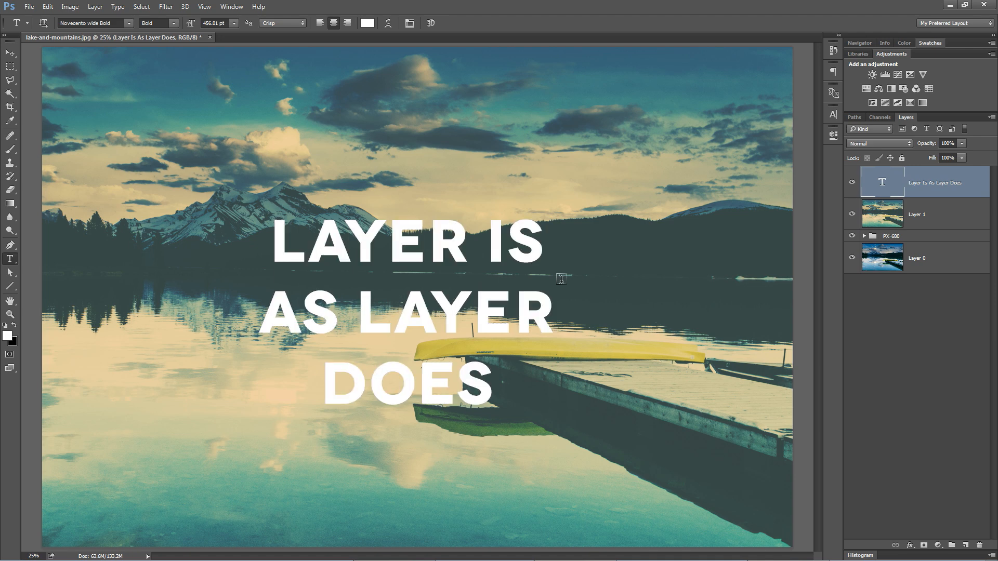
mouse_move(605, 266)
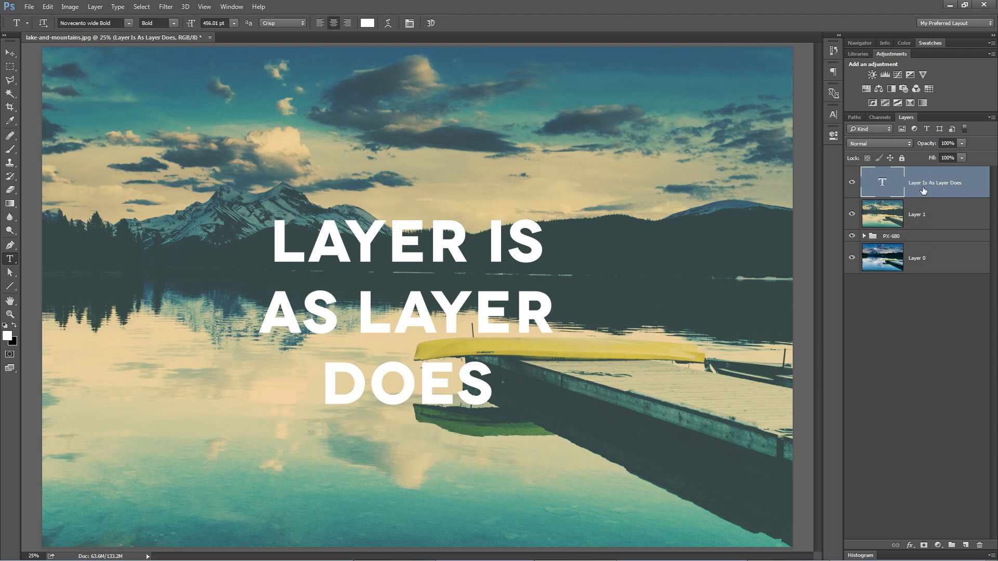
mouse_move(525, 252)
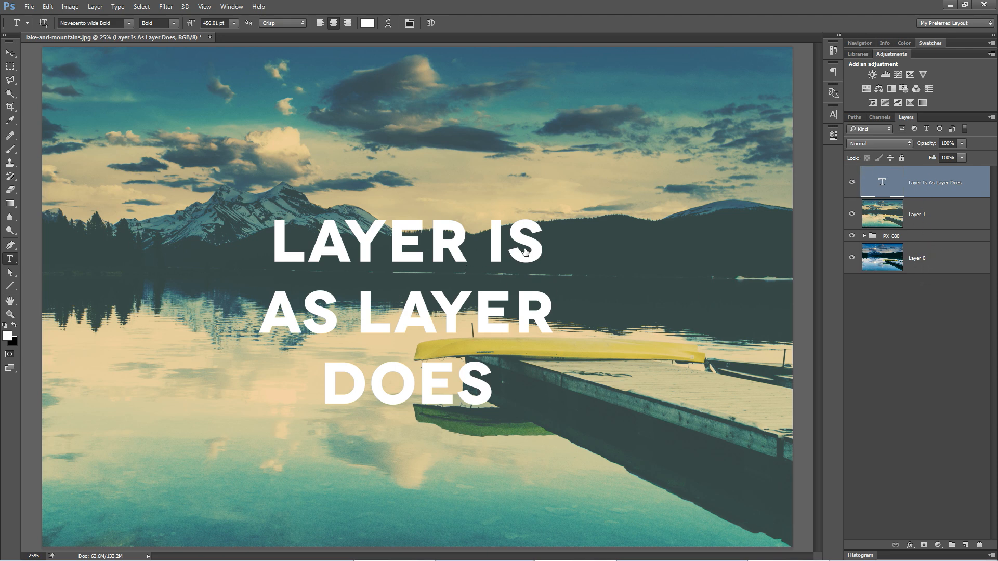
mouse_move(591, 199)
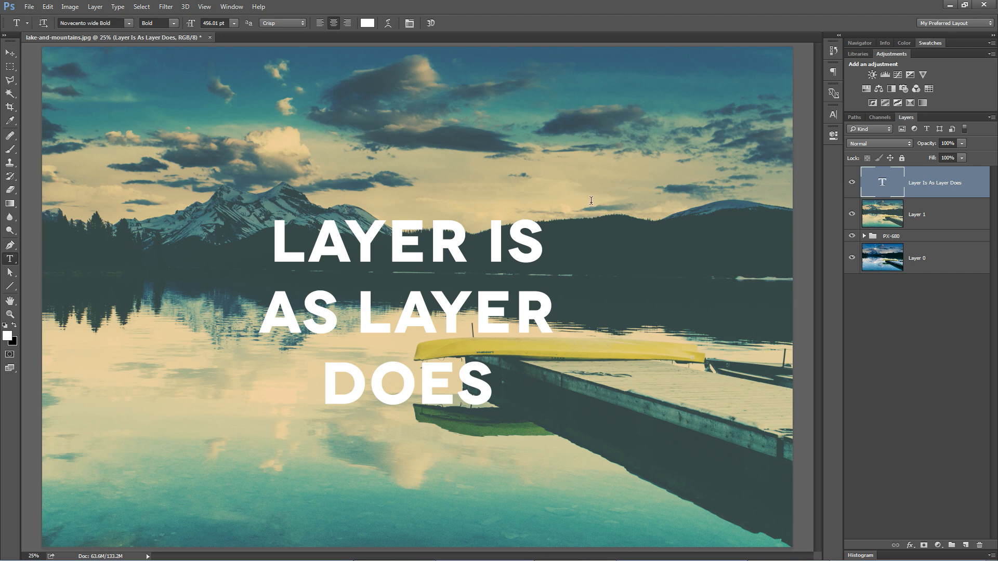
mouse_move(631, 190)
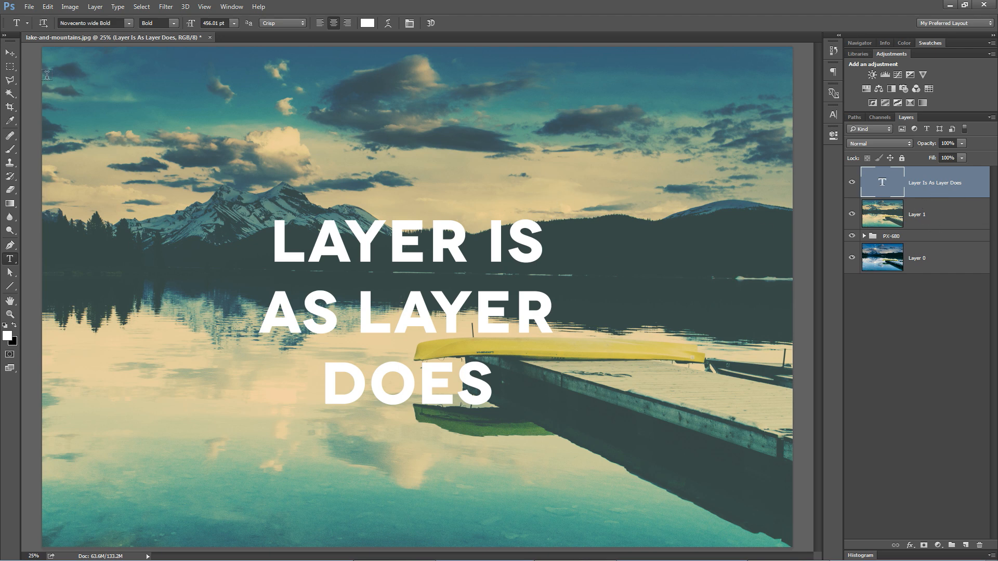
left_click(10, 52)
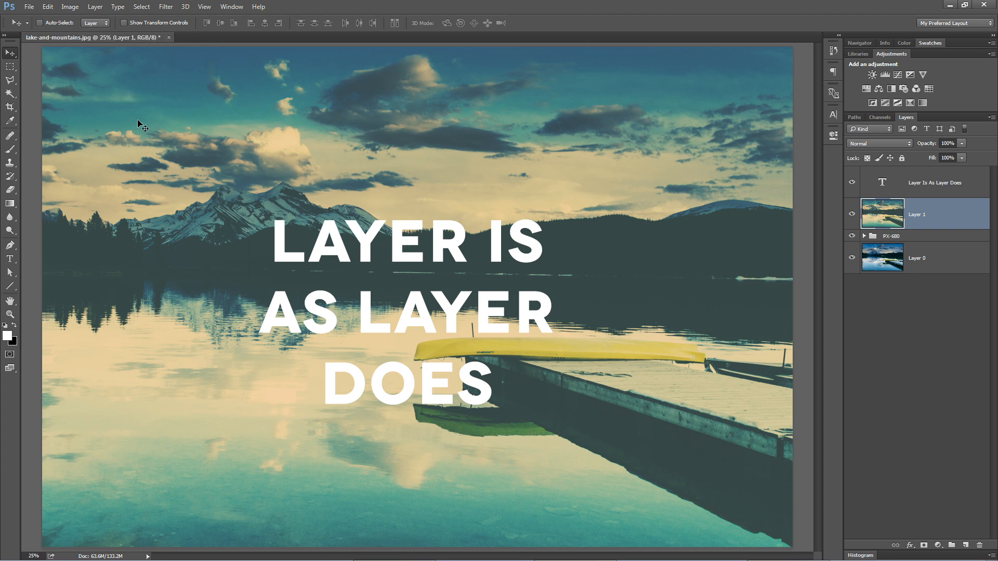
mouse_move(483, 245)
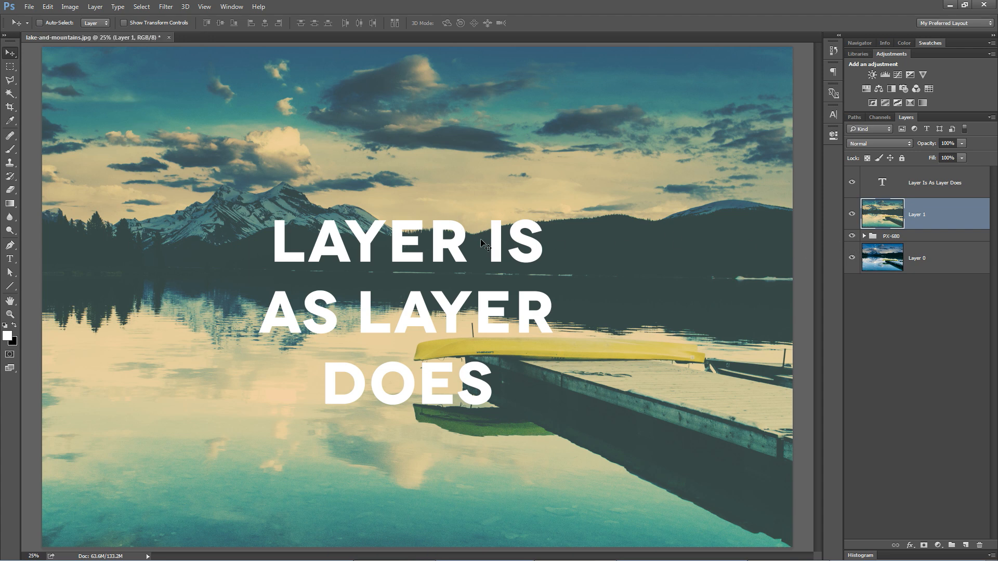
mouse_move(378, 185)
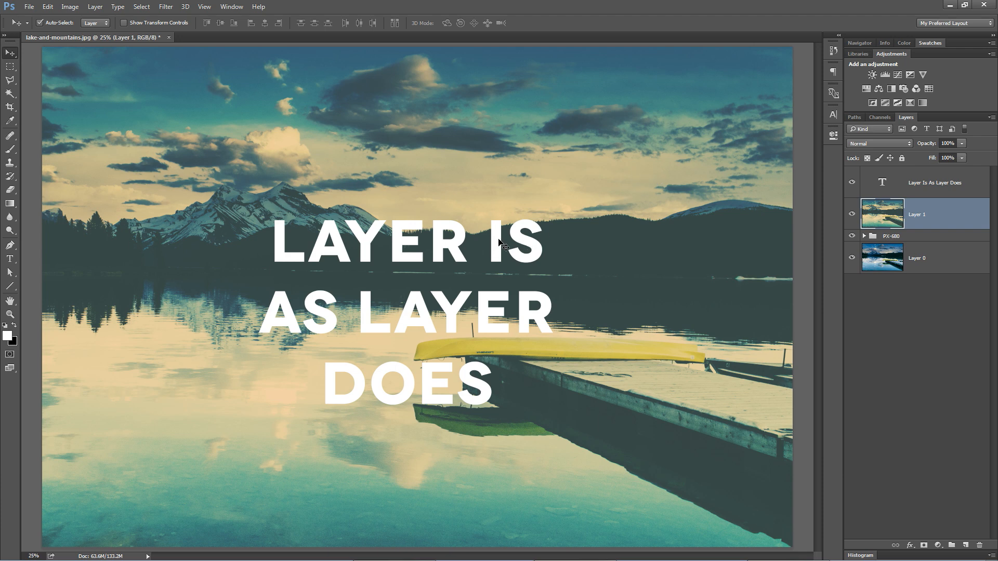
left_click(933, 183)
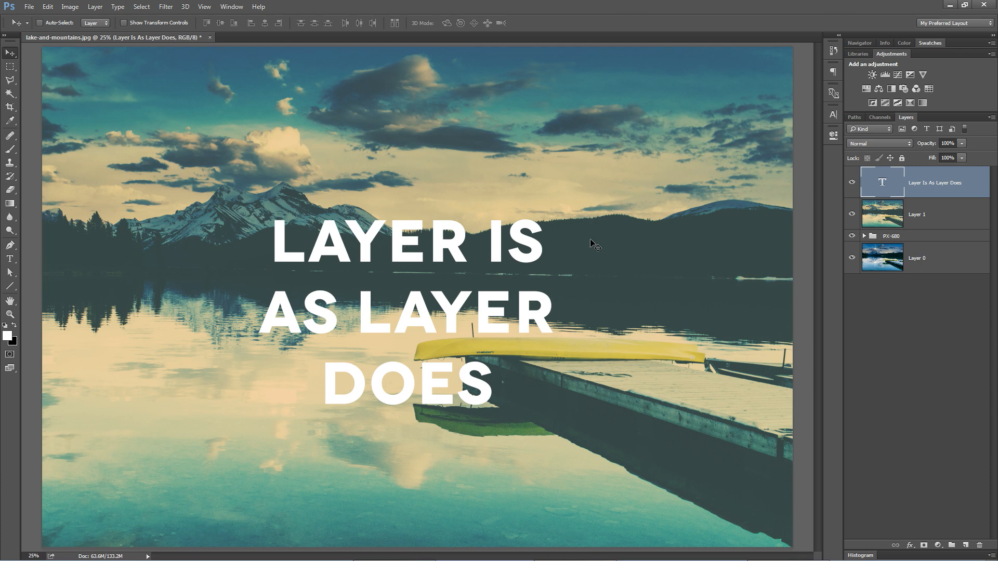
Filter the Layers panel by name to isolate the headline text layer.
left_click(868, 129)
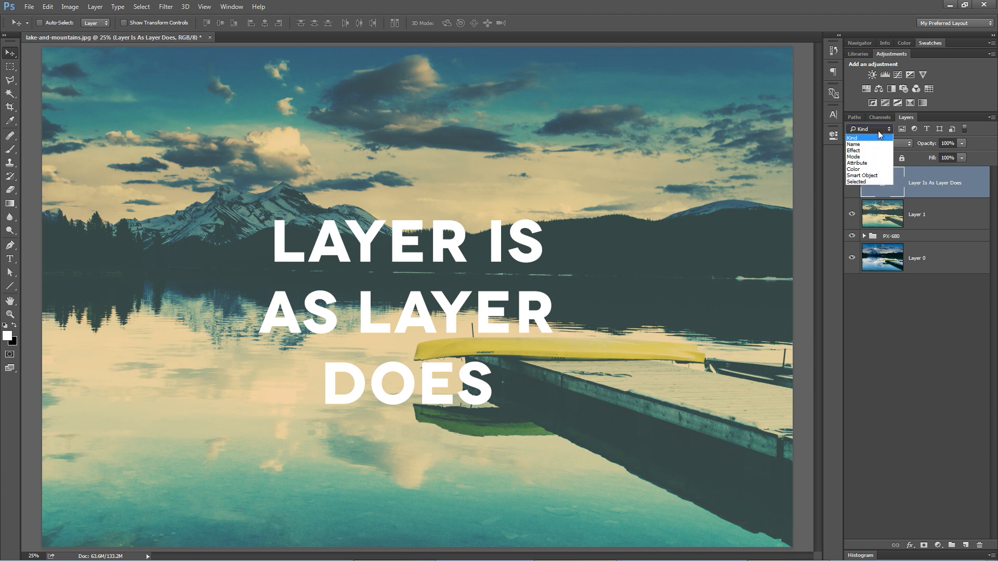
mouse_move(867, 169)
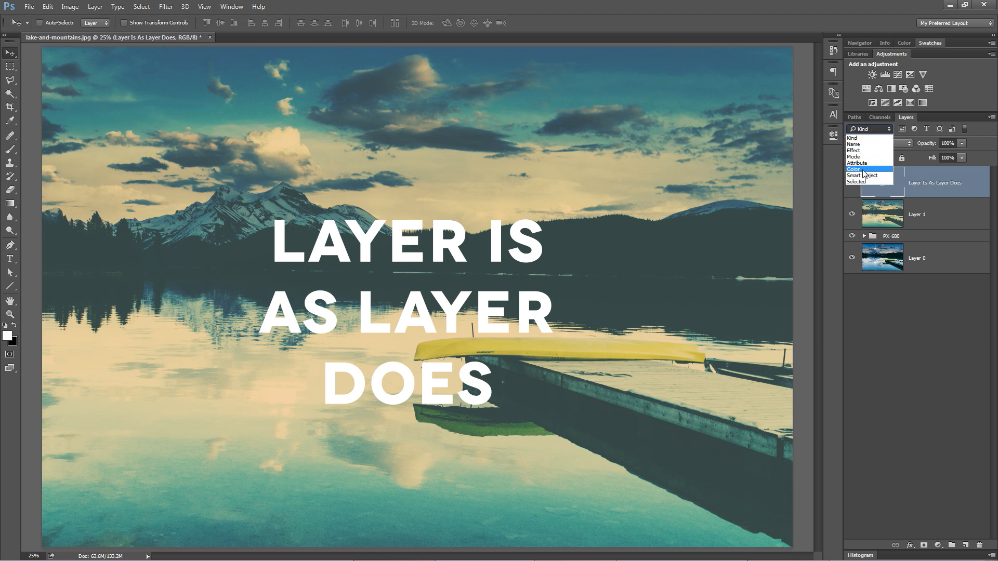
mouse_move(872, 175)
type("Layer 1")
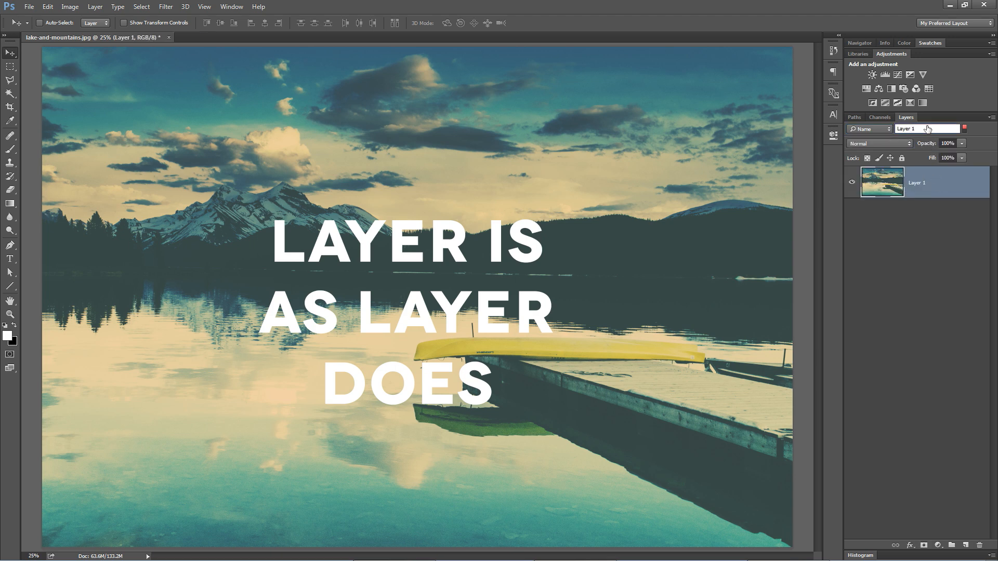
left_click(927, 129)
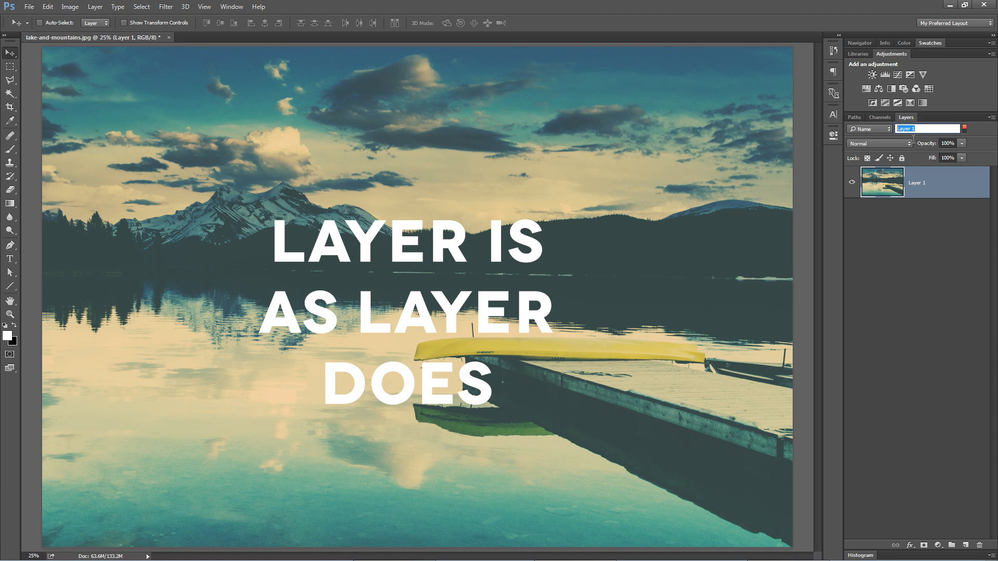
key("Enter")
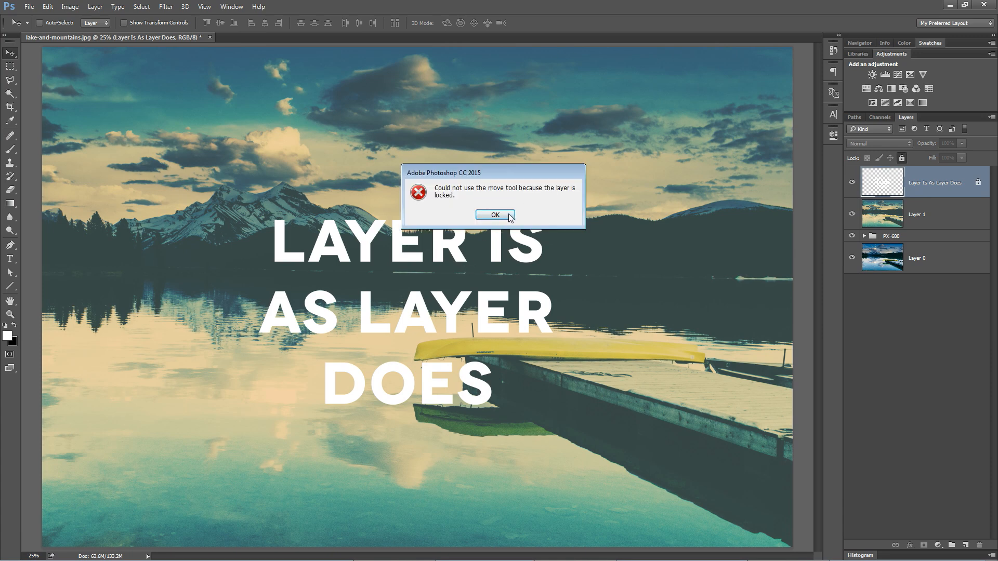
Lock the text layer's pixels after the move warning and refill the lettering white.
left_click(495, 214)
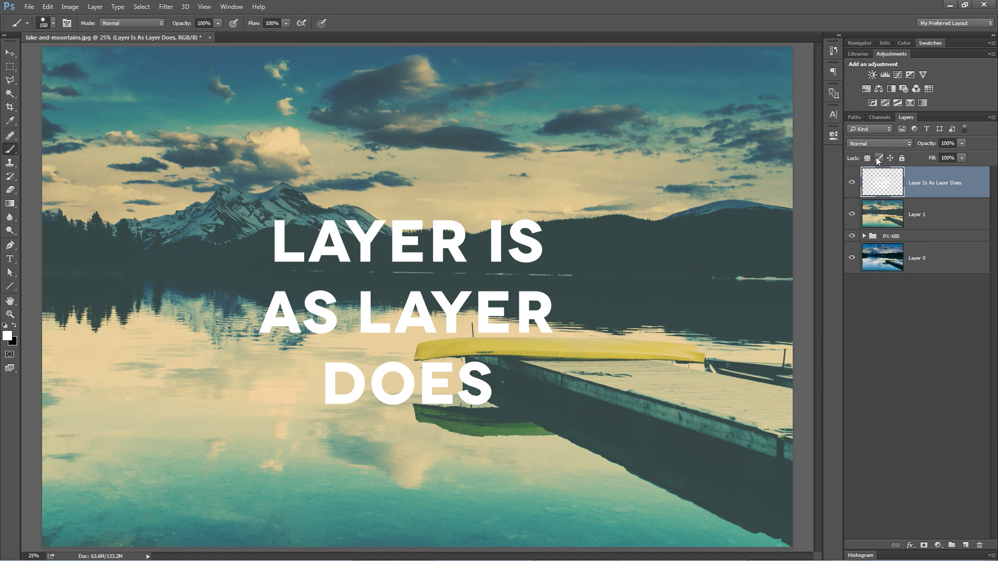
left_click(867, 158)
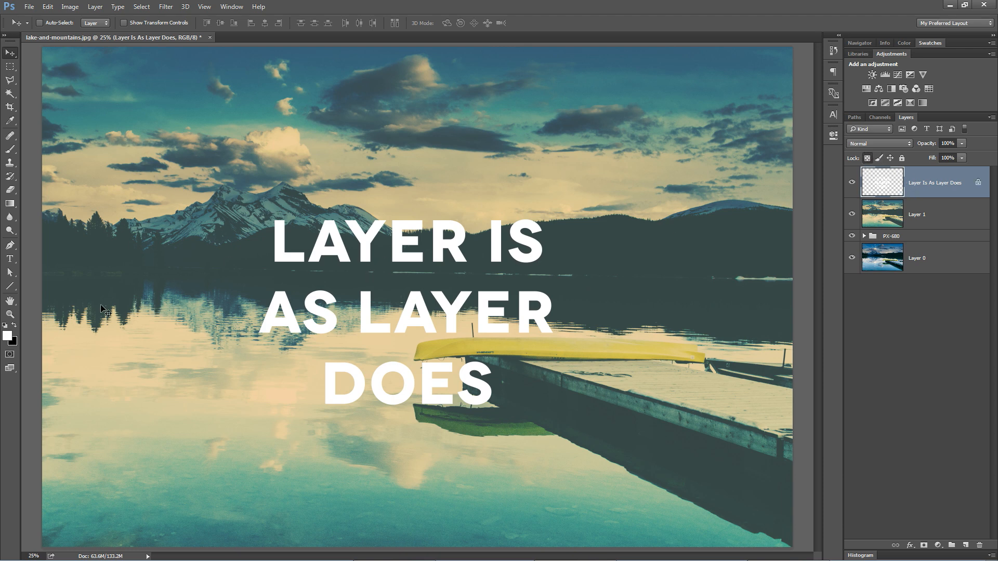
mouse_move(354, 266)
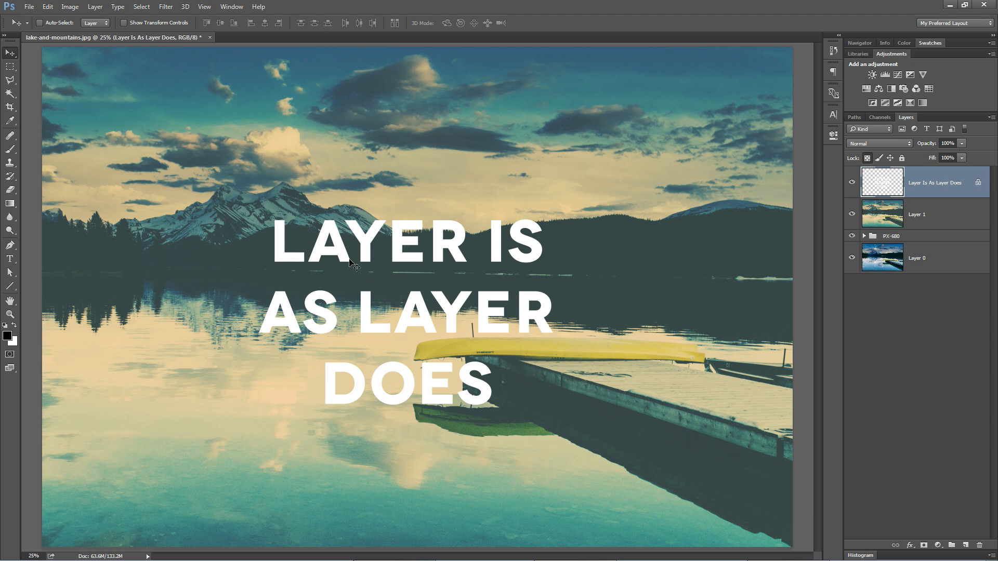
mouse_move(43, 313)
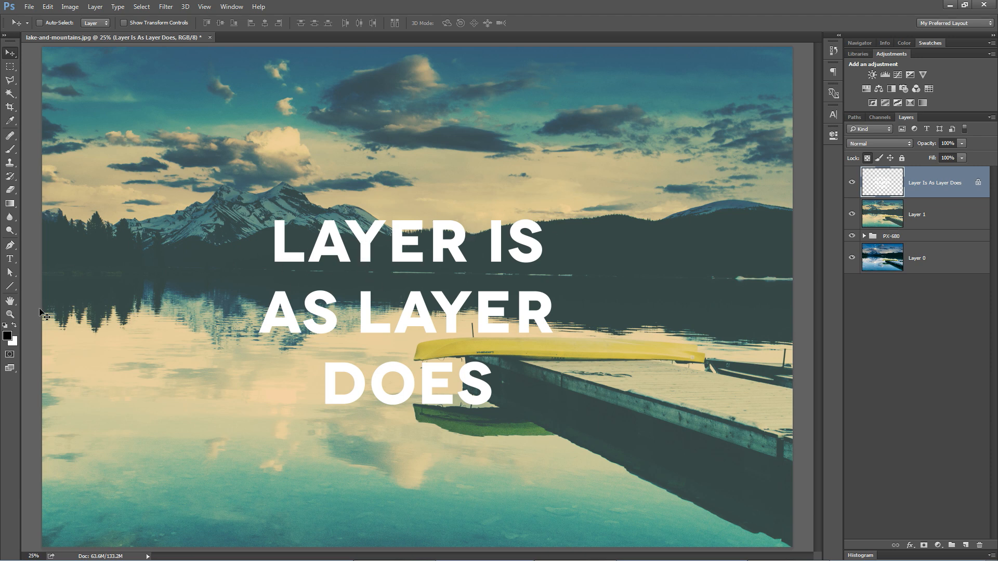
mouse_move(672, 223)
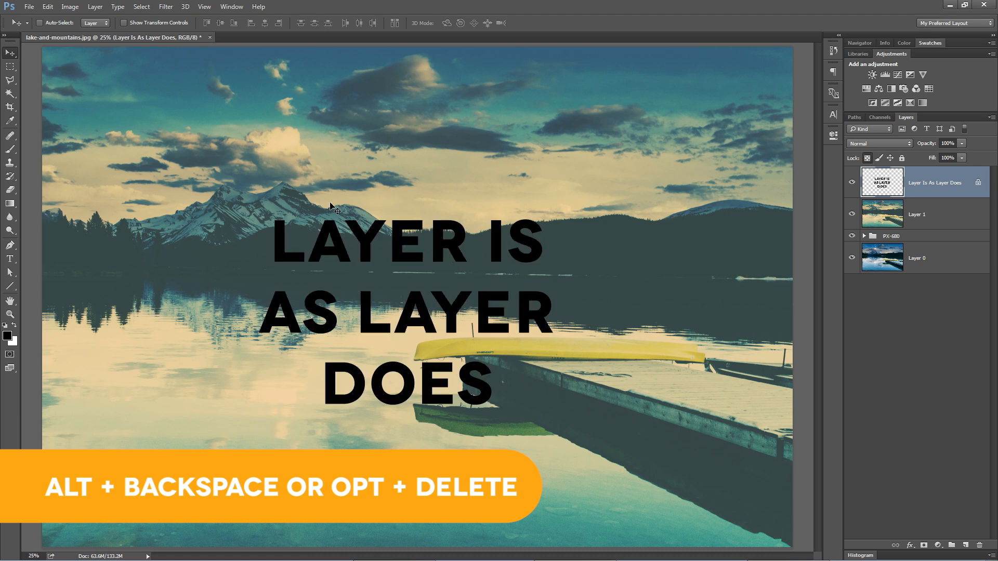
key("alt+BackSpace")
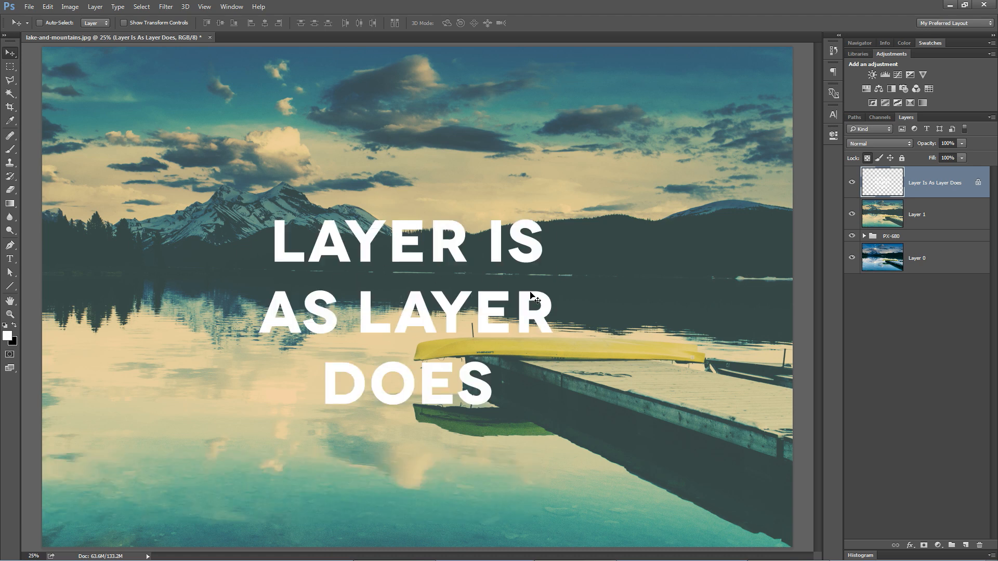
mouse_move(435, 157)
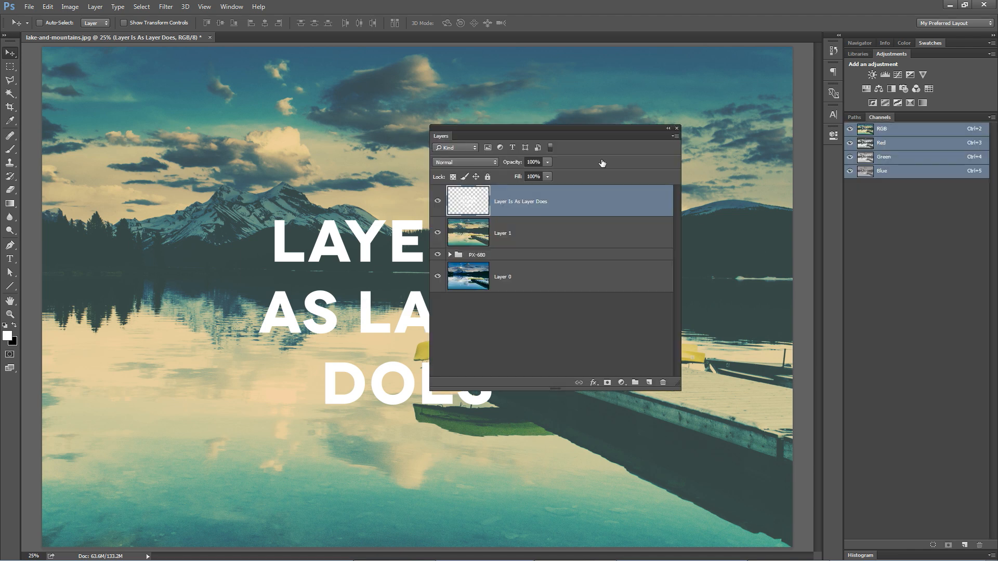
mouse_move(676, 146)
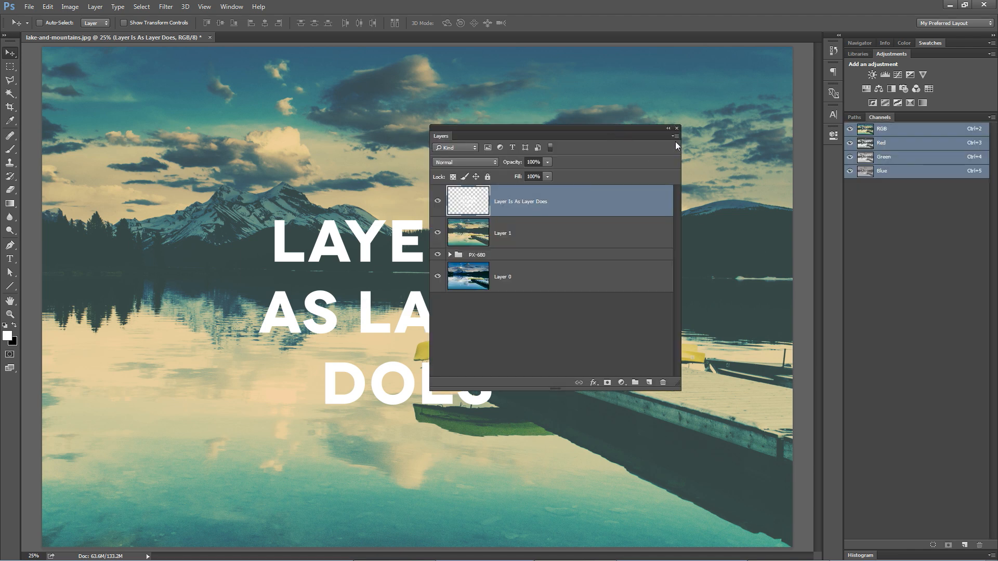
Set the Layers panel to small thumbnails via Panel Options.
left_click(675, 137)
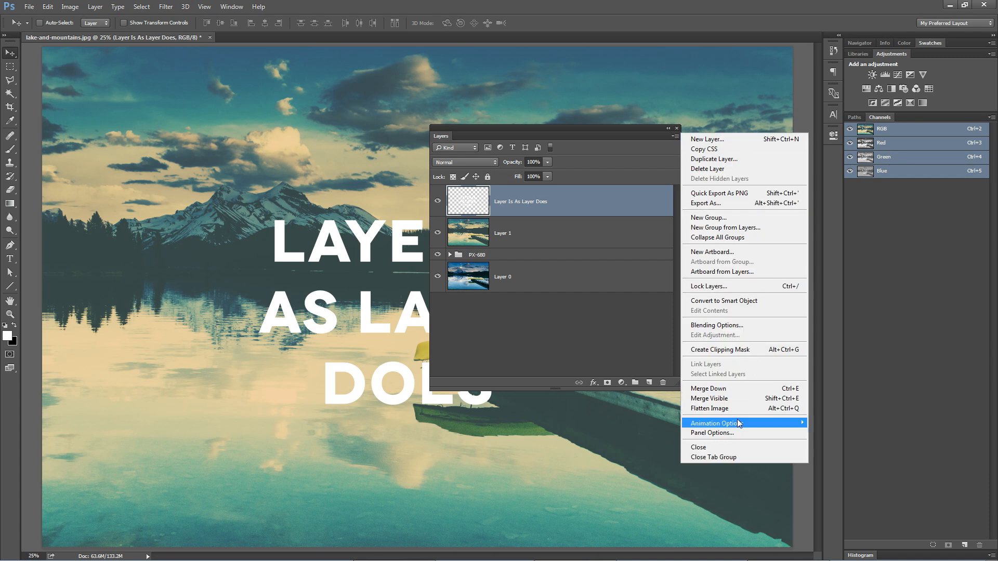
left_click(711, 433)
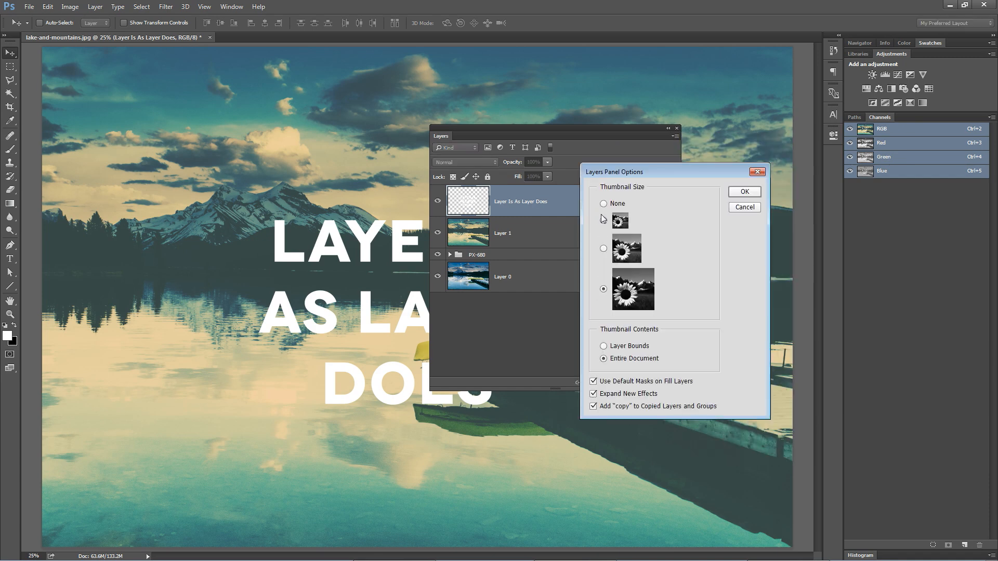
left_click(602, 220)
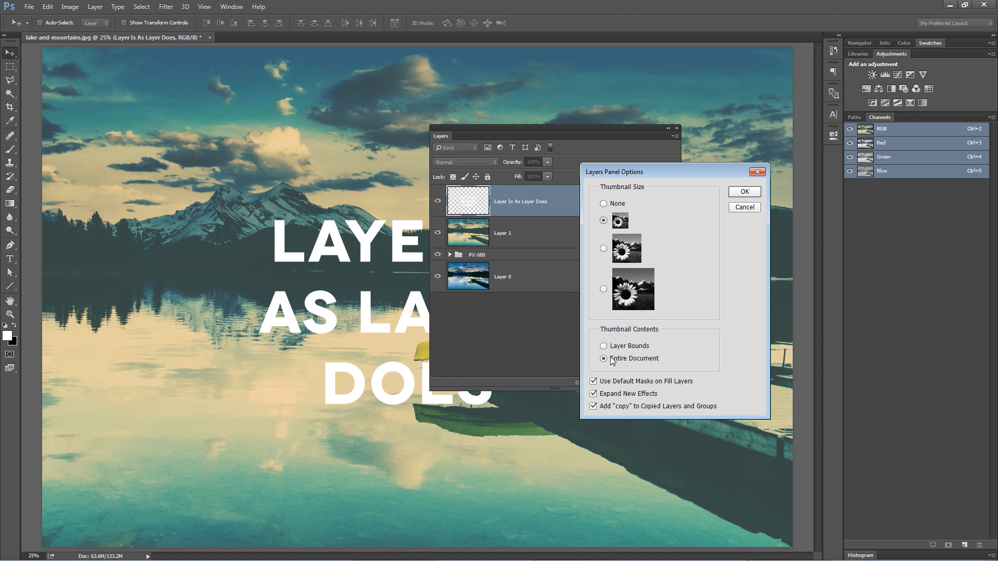
mouse_move(730, 203)
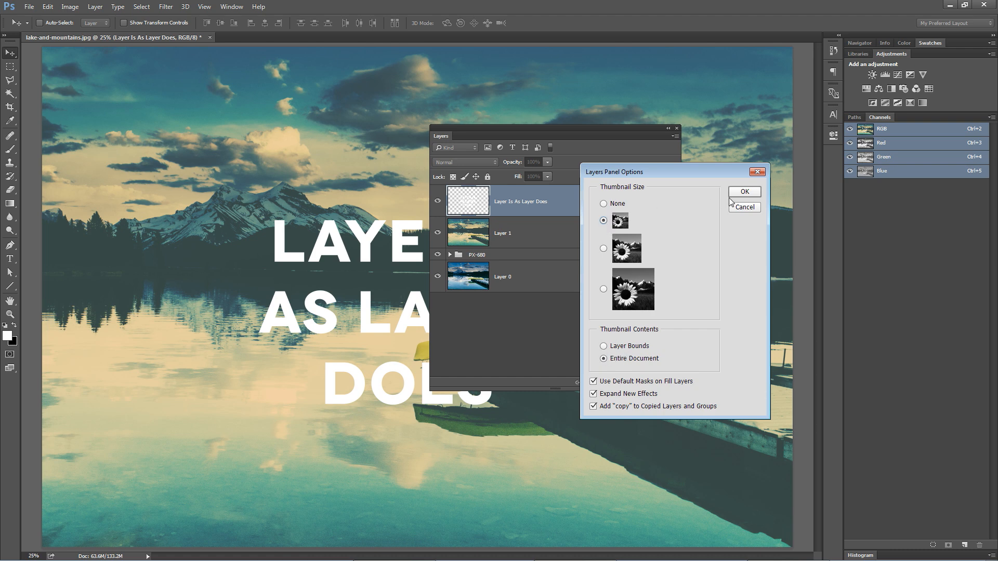
left_click(743, 191)
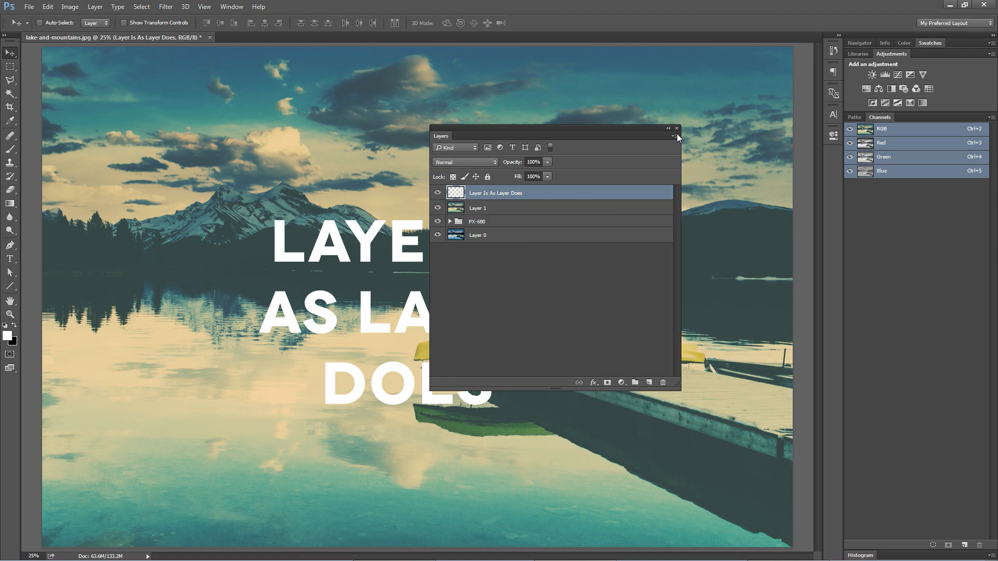
Restore large layer thumbnails in Panel Options.
left_click(676, 136)
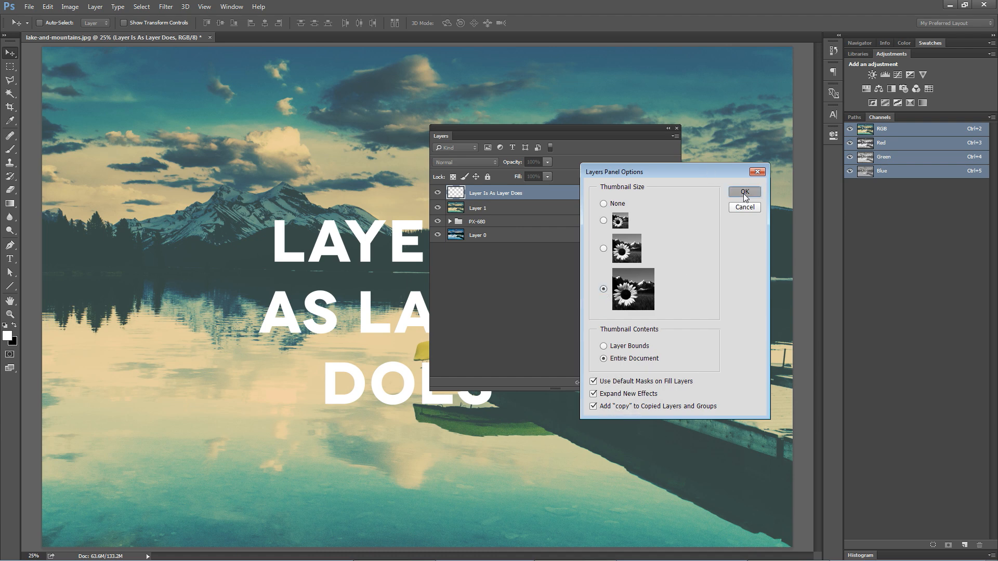
left_click(743, 194)
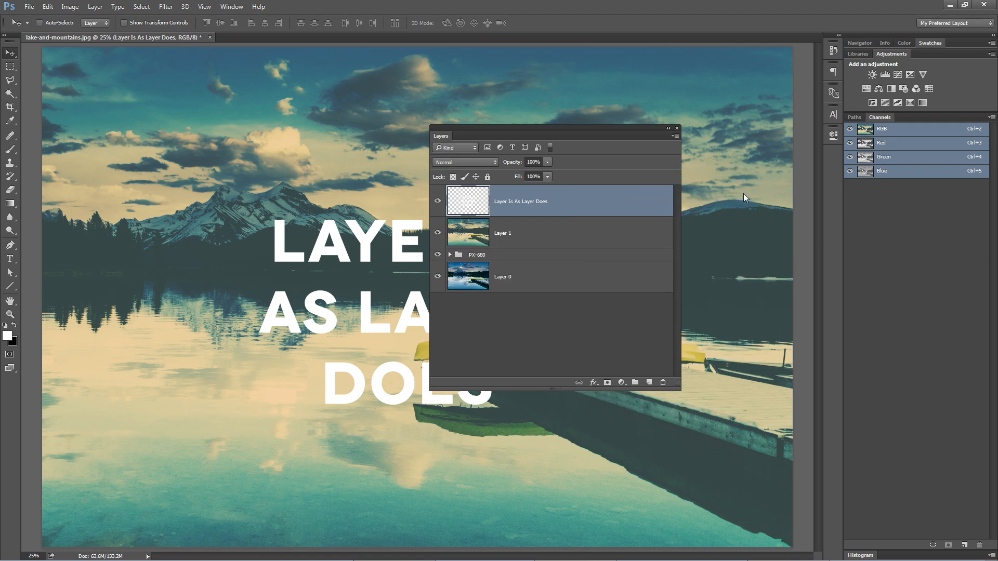
mouse_move(551, 243)
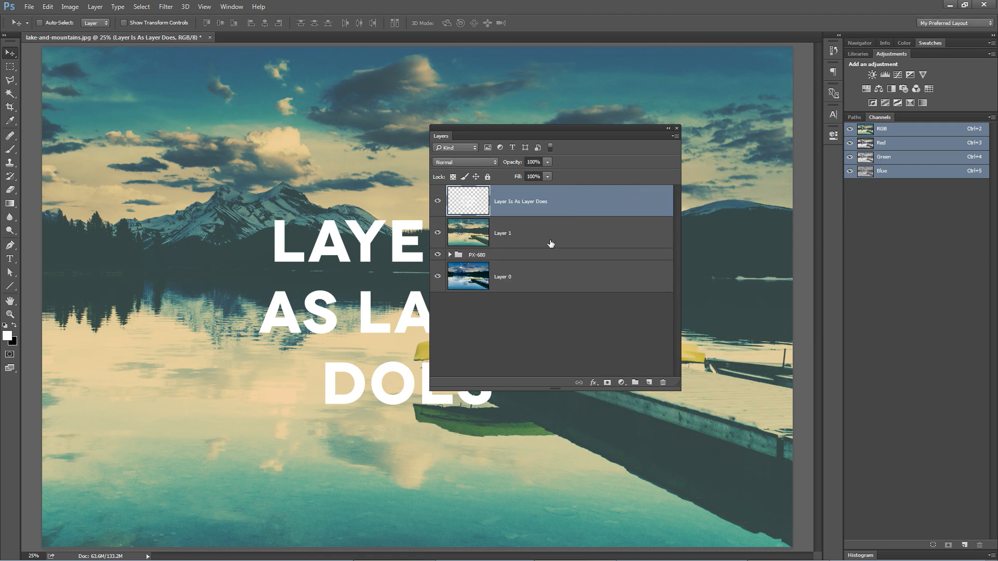
mouse_move(595, 149)
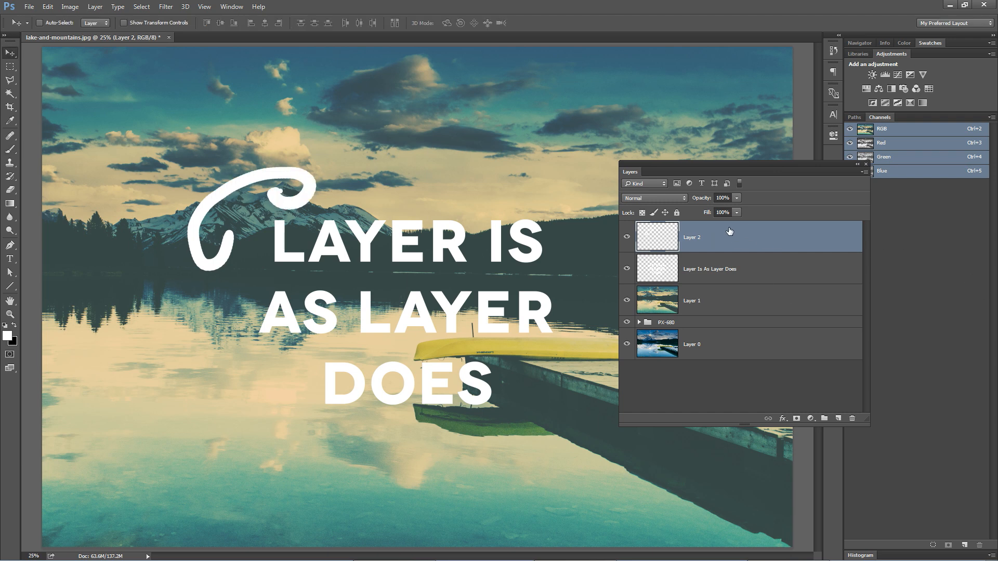
mouse_move(728, 277)
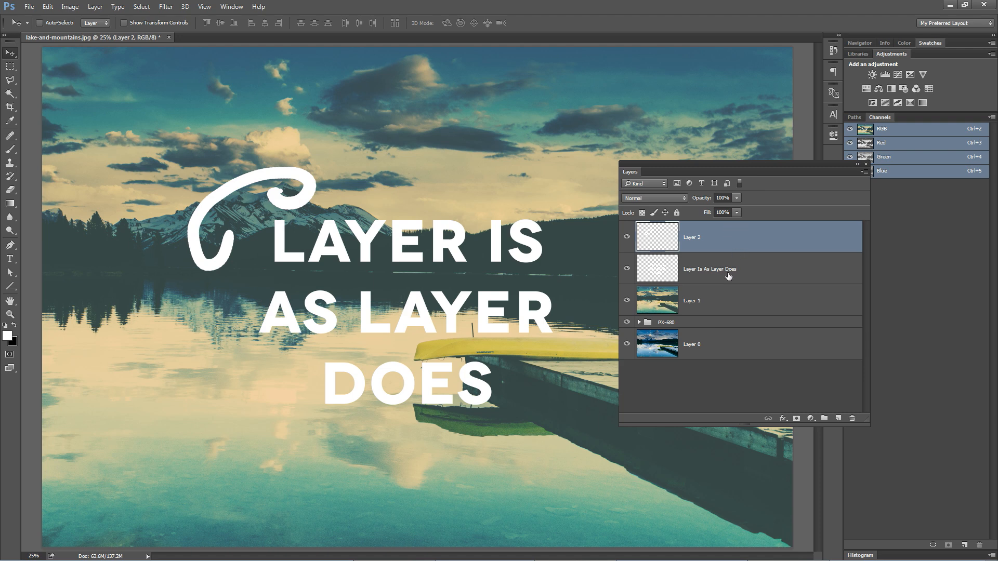
Select the swirl with the text layer, link them and scale both together.
left_click(713, 268)
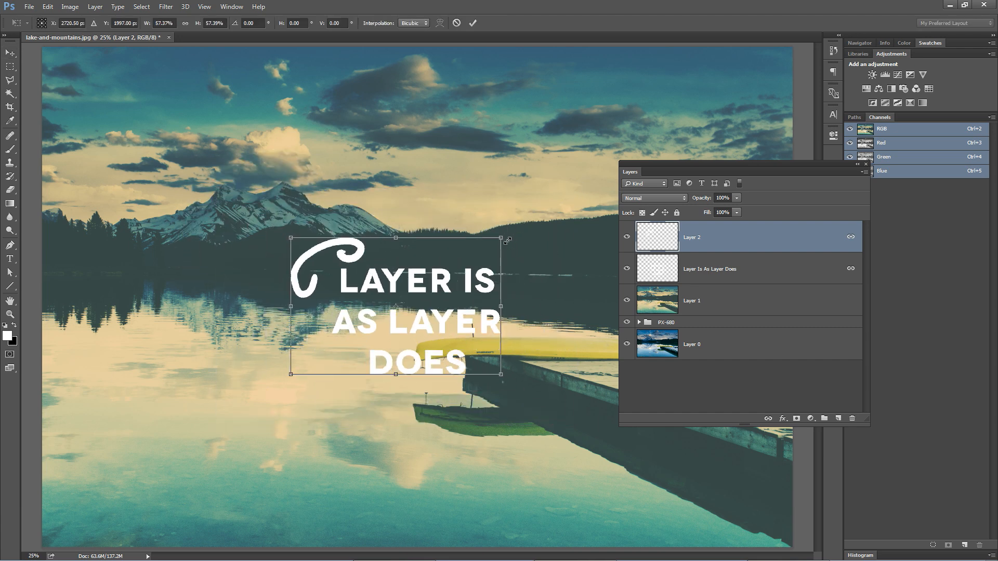
left_click_drag(503, 376, 592, 436)
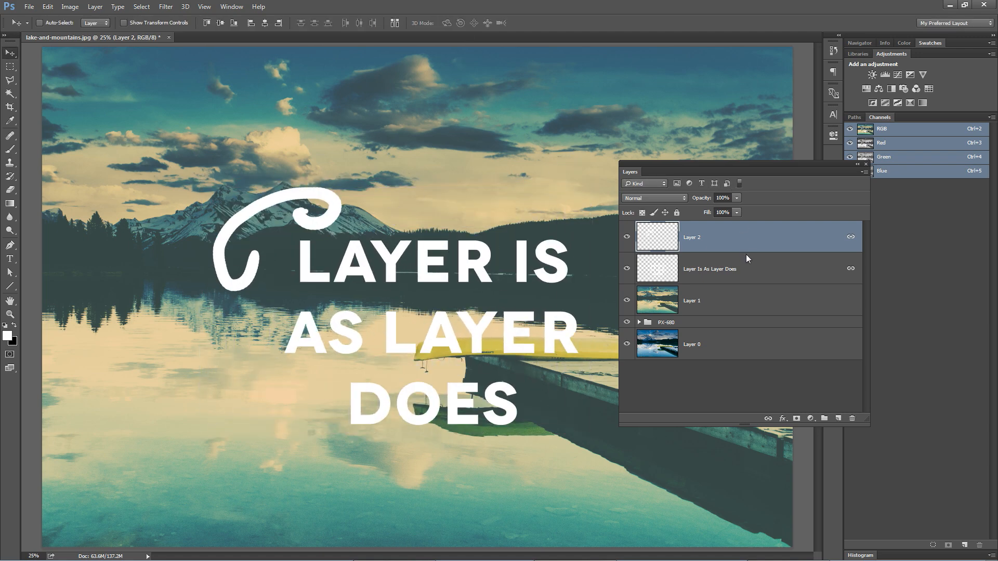
mouse_move(749, 273)
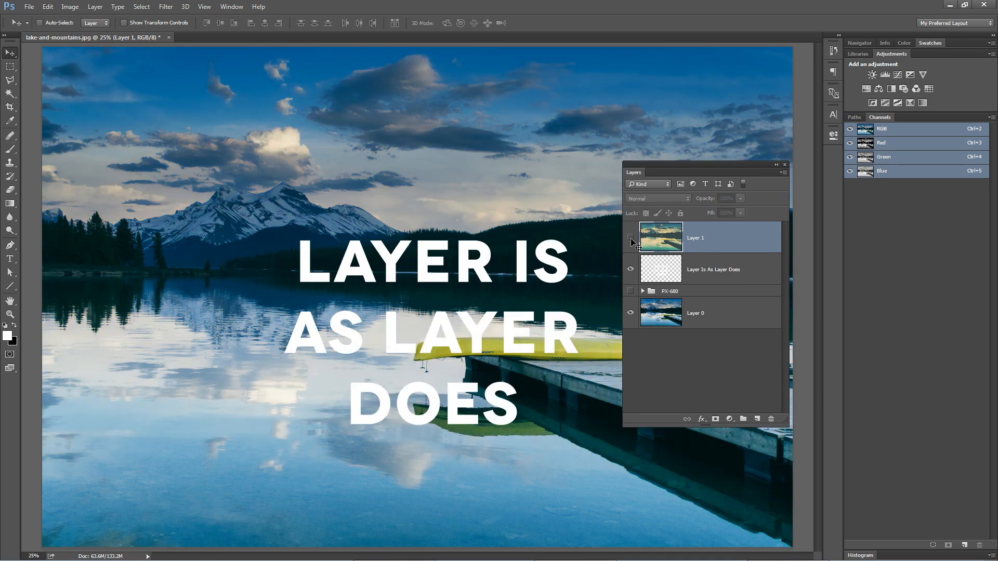
Clip the inverted photo layer to the lettering and move the text toward the lower left.
left_click(631, 237)
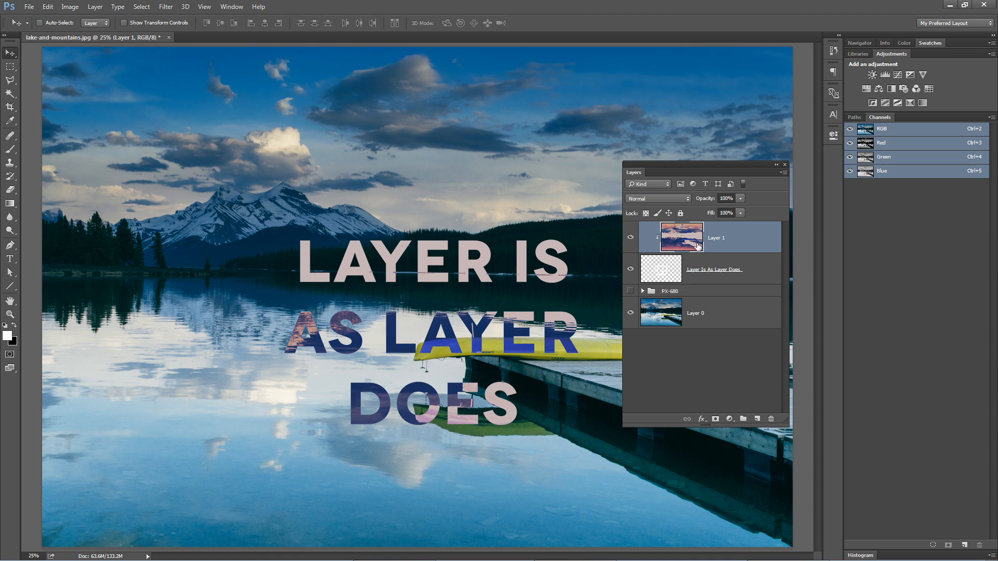
mouse_move(529, 279)
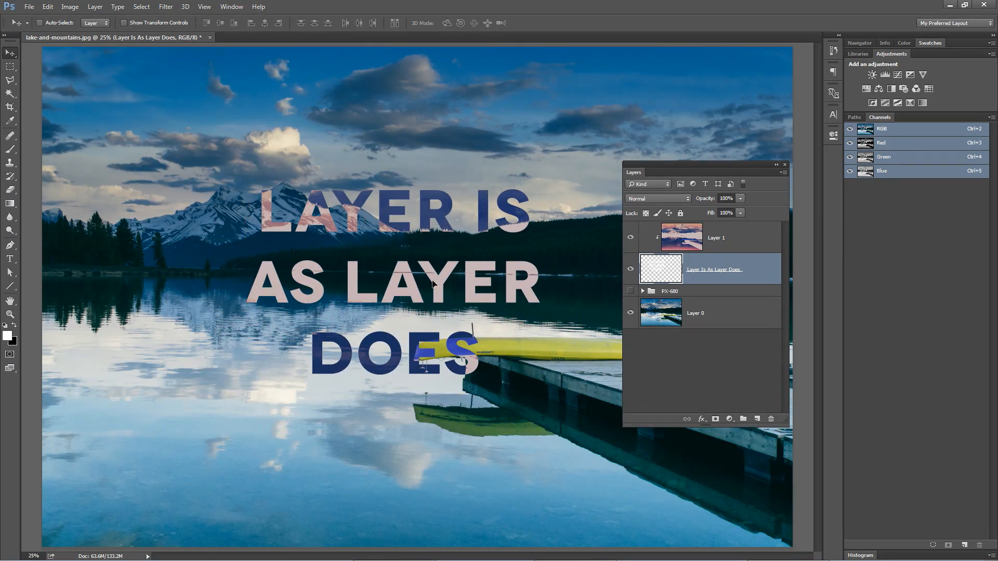
left_click_drag(432, 282, 337, 367)
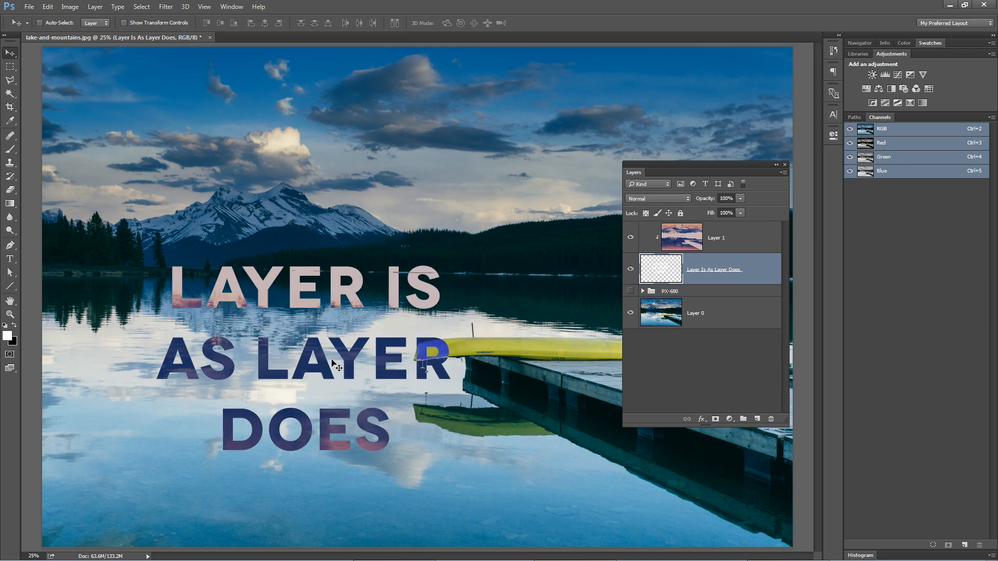
left_click(715, 237)
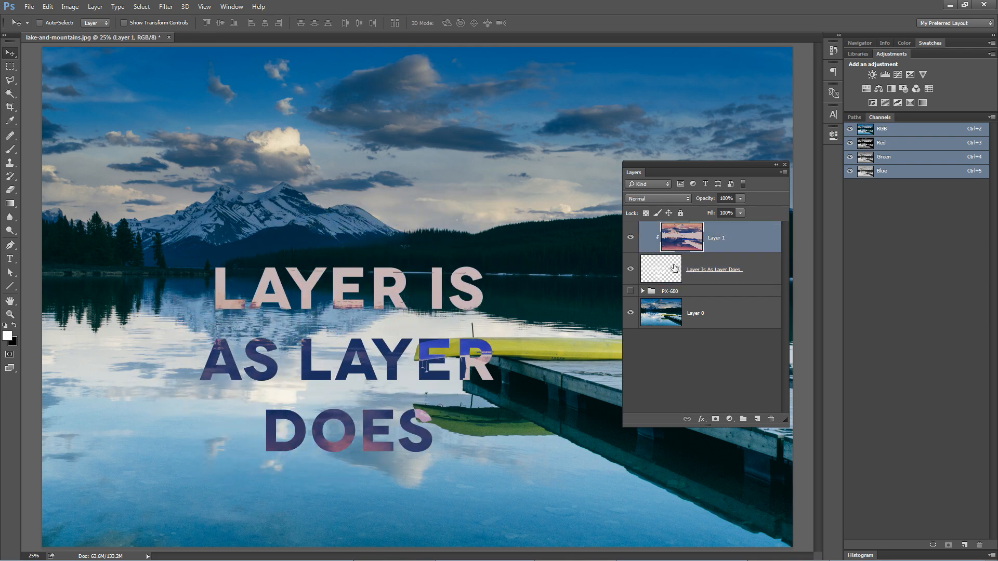
left_click(713, 270)
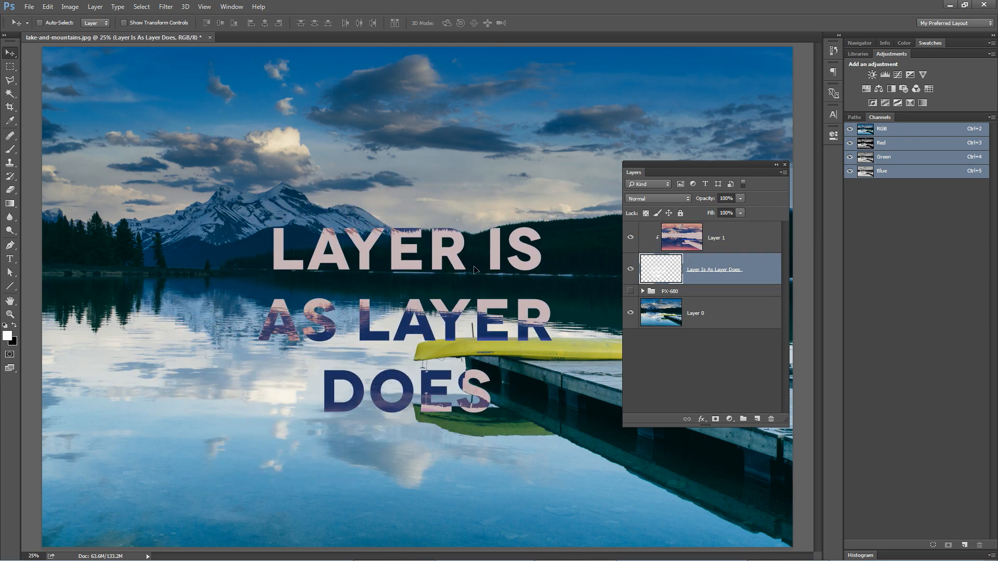